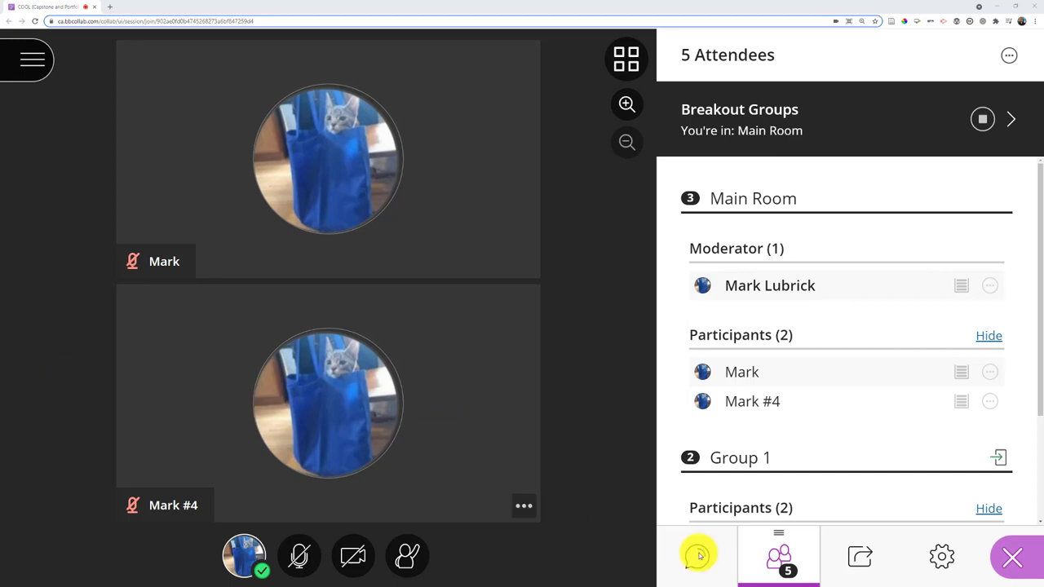
mouse_move(859, 555)
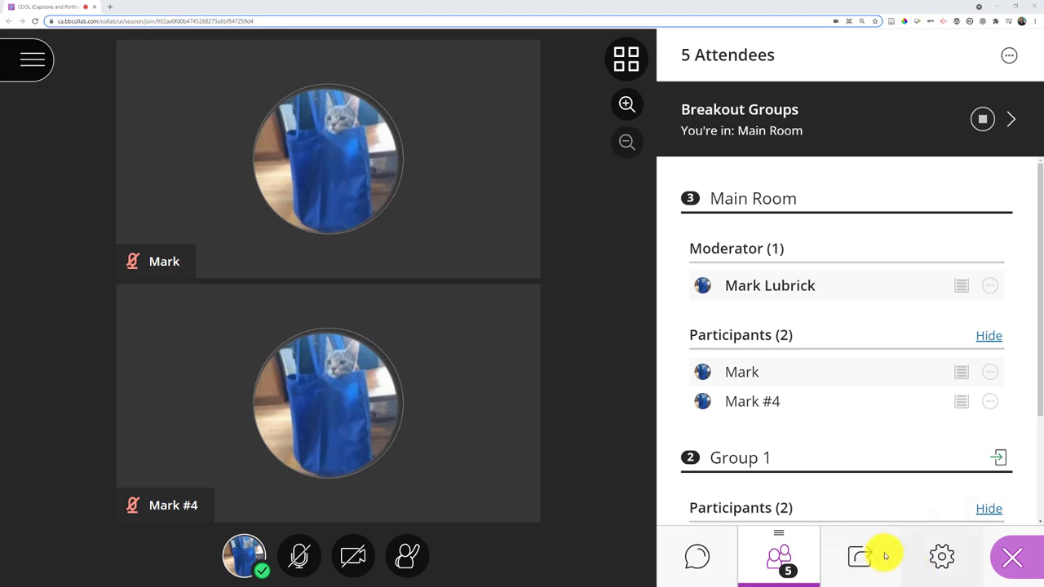
mouse_move(859, 557)
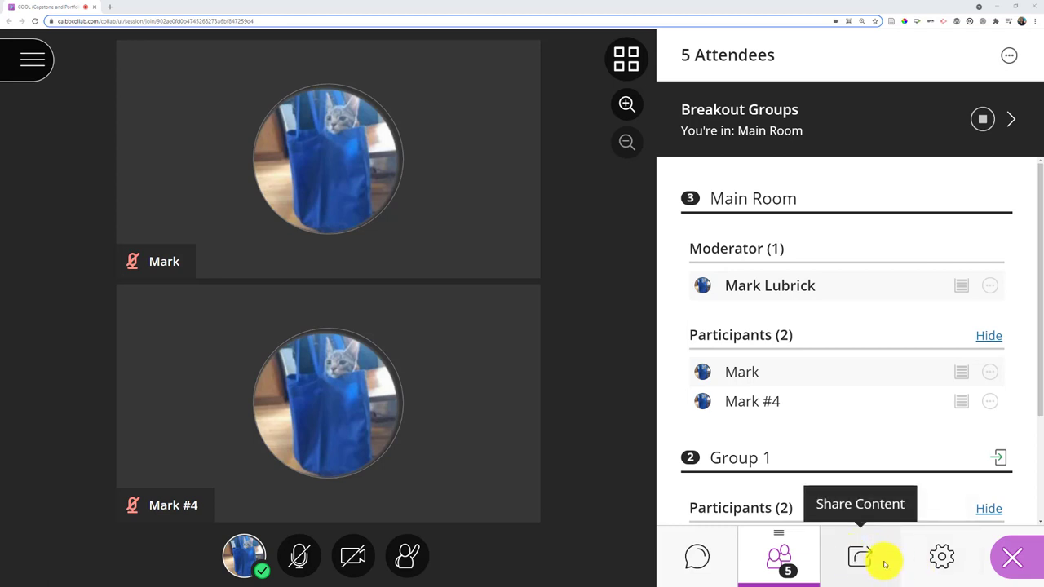
mouse_move(942, 557)
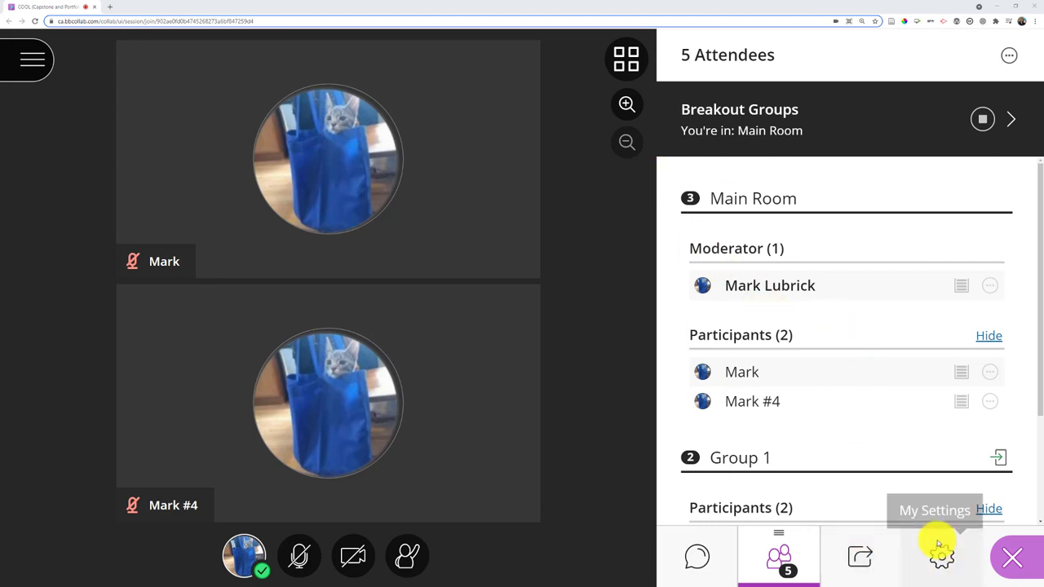
Step: Open the Share Files list and scroll to Chapter 23.pptx's file options
click(859, 556)
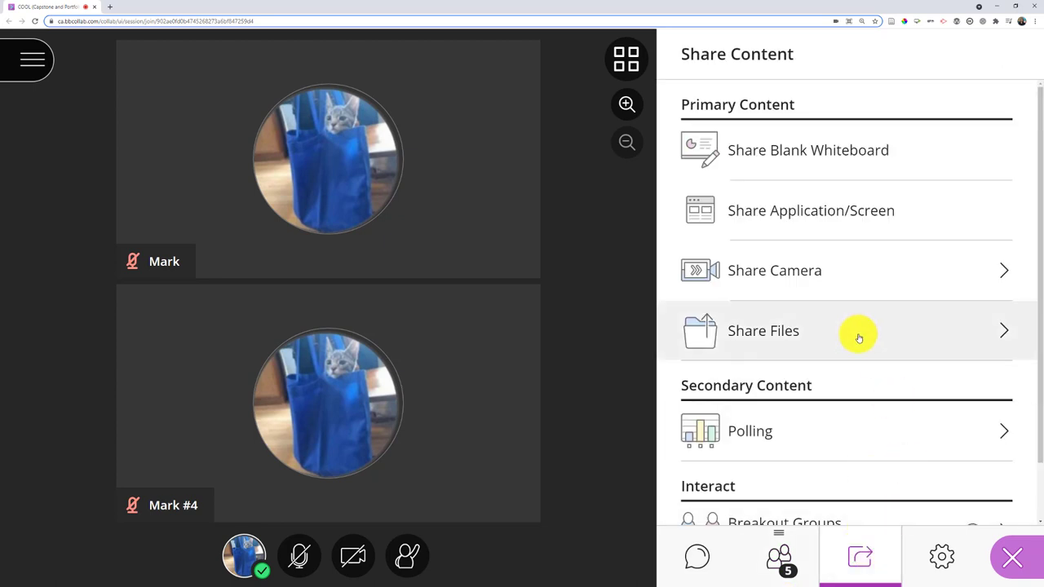
click(762, 330)
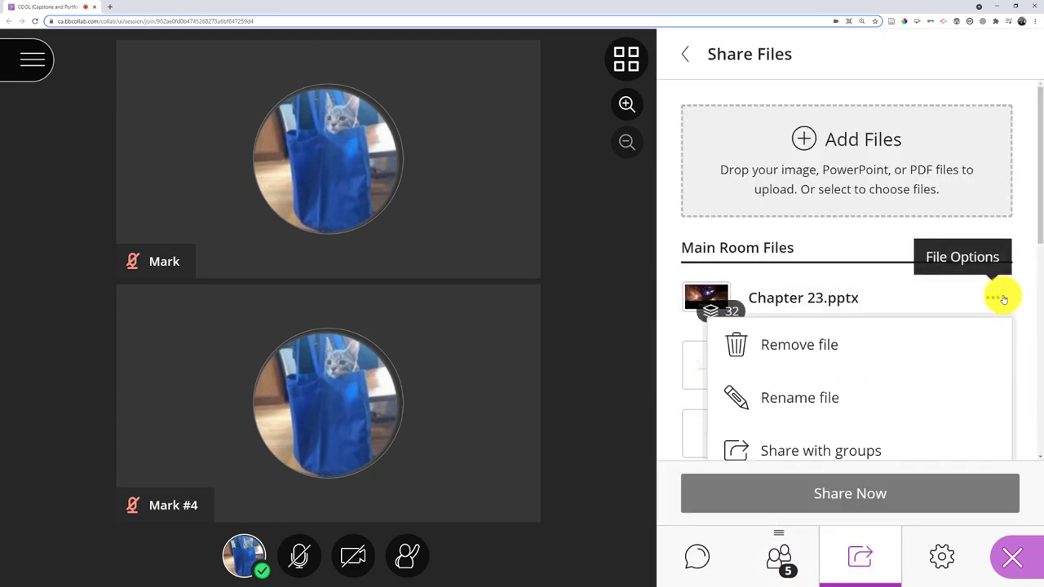
scroll(down, 3)
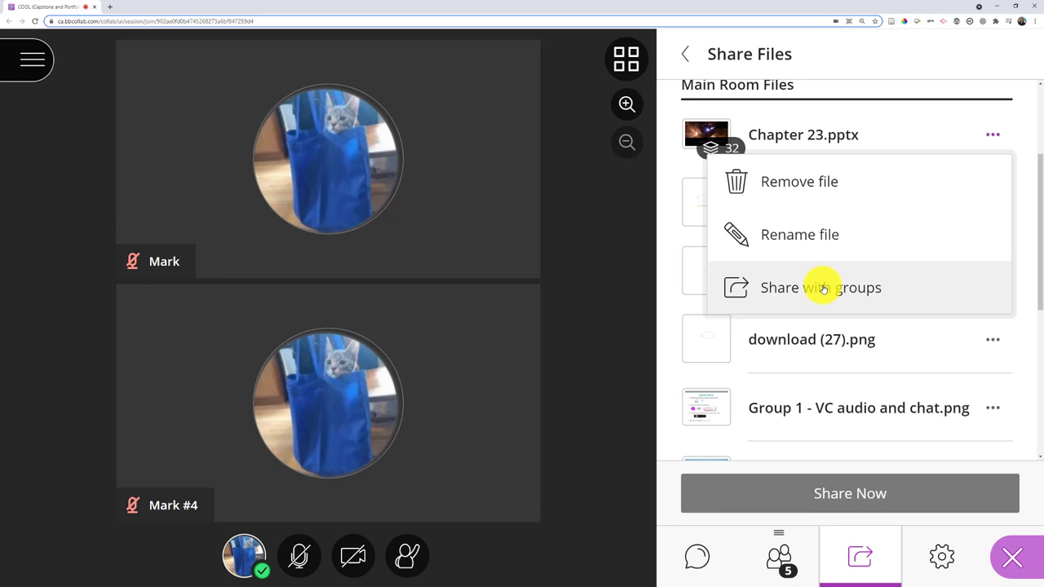
Step: Share Chapter 23.pptx with all groups, covering Group 1 and Group 2
click(820, 287)
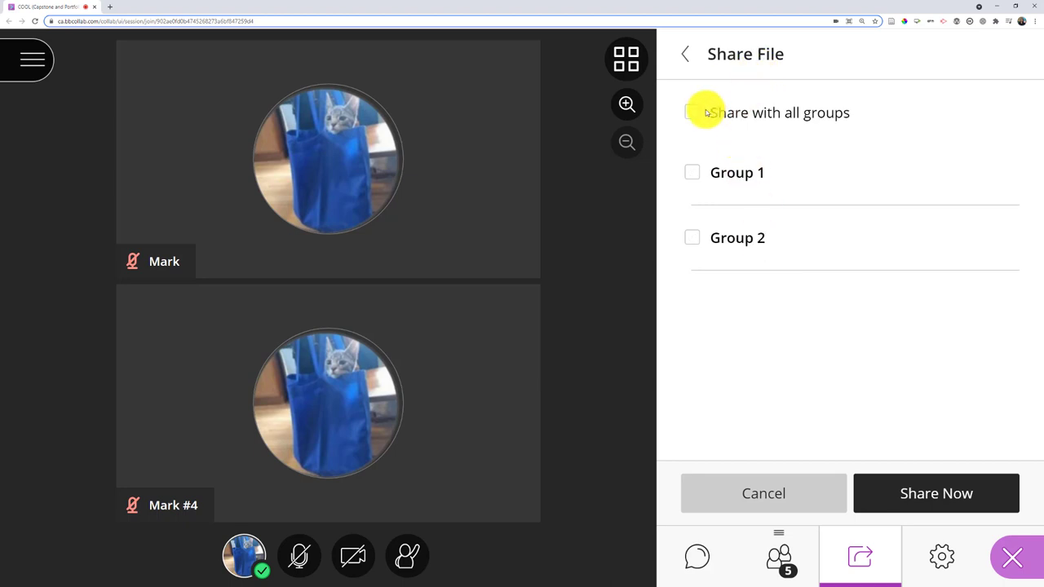
click(692, 112)
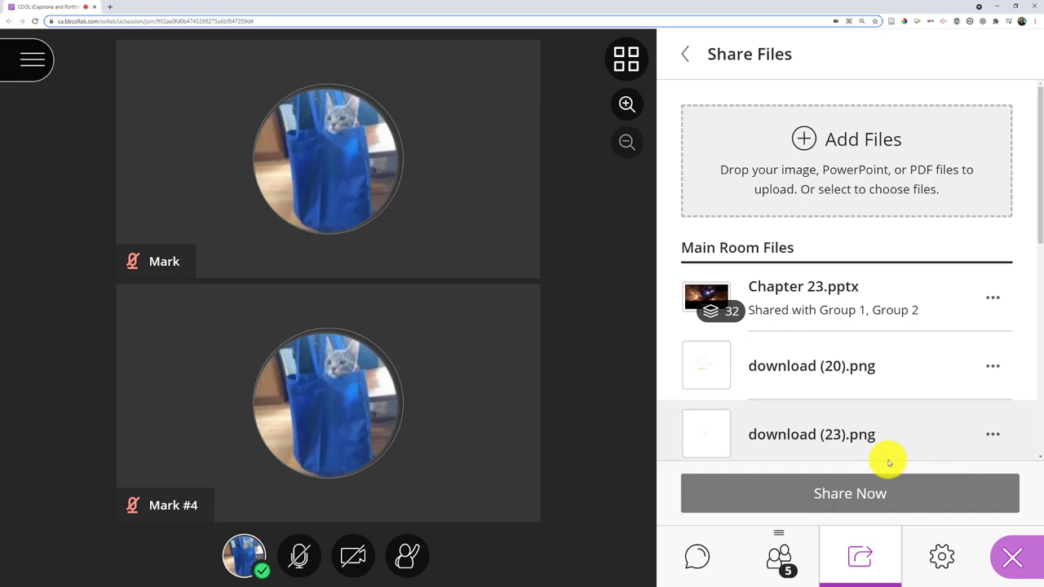
mouse_move(829, 414)
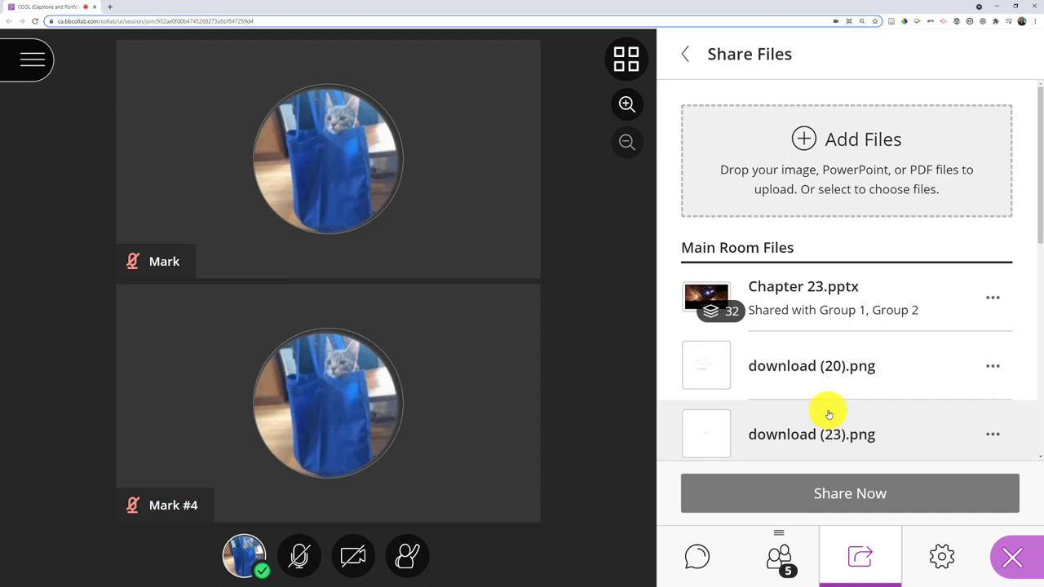
mouse_move(757, 342)
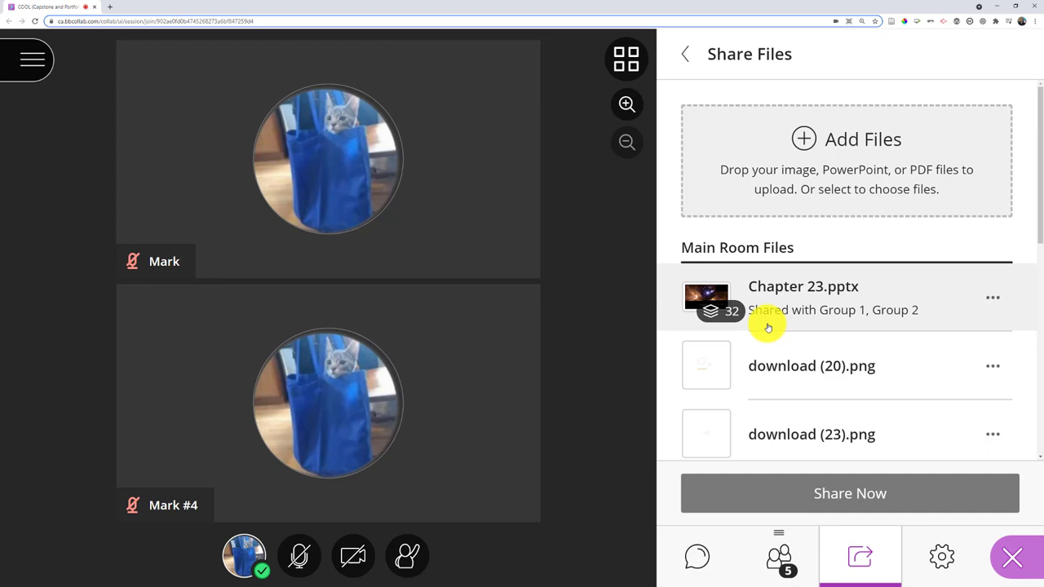
scroll(down, 3)
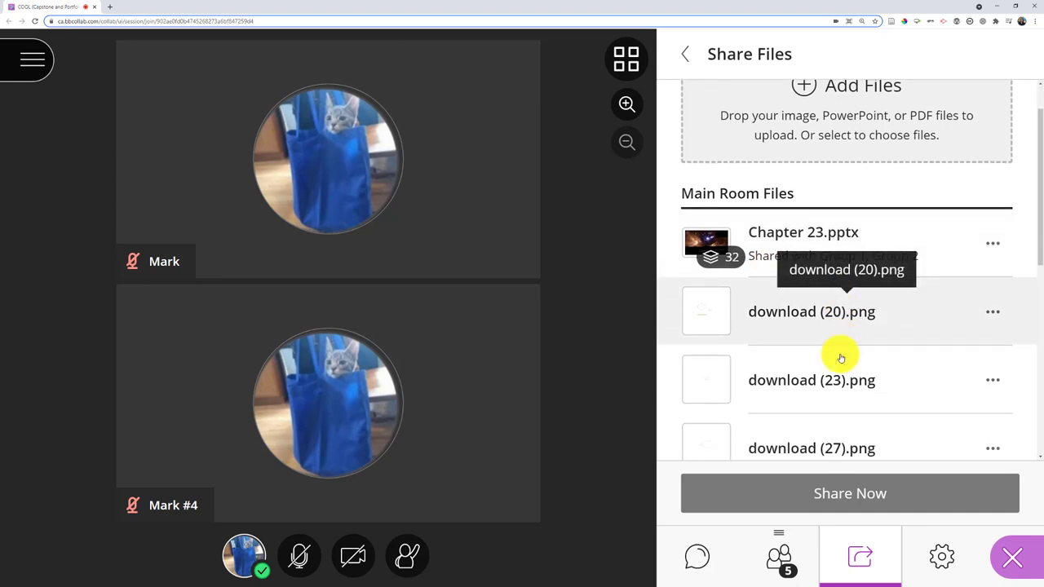
scroll(down, 3)
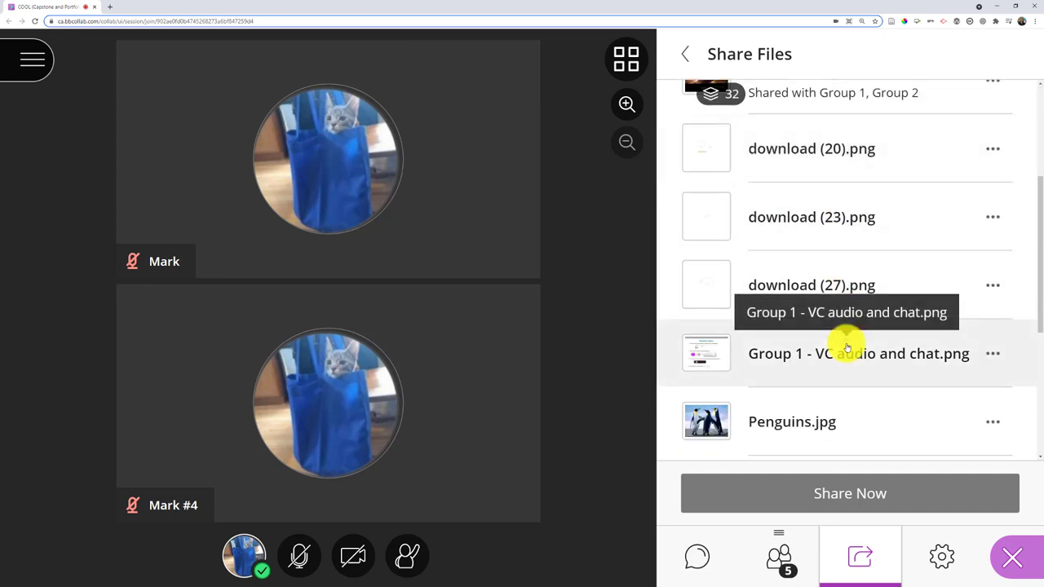
scroll(down, 3)
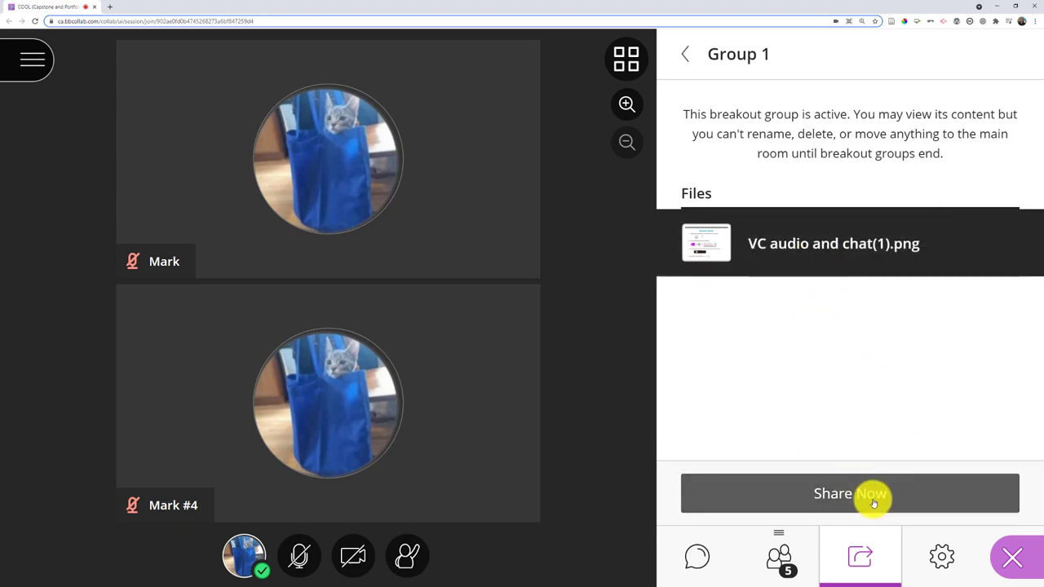
mouse_move(919, 275)
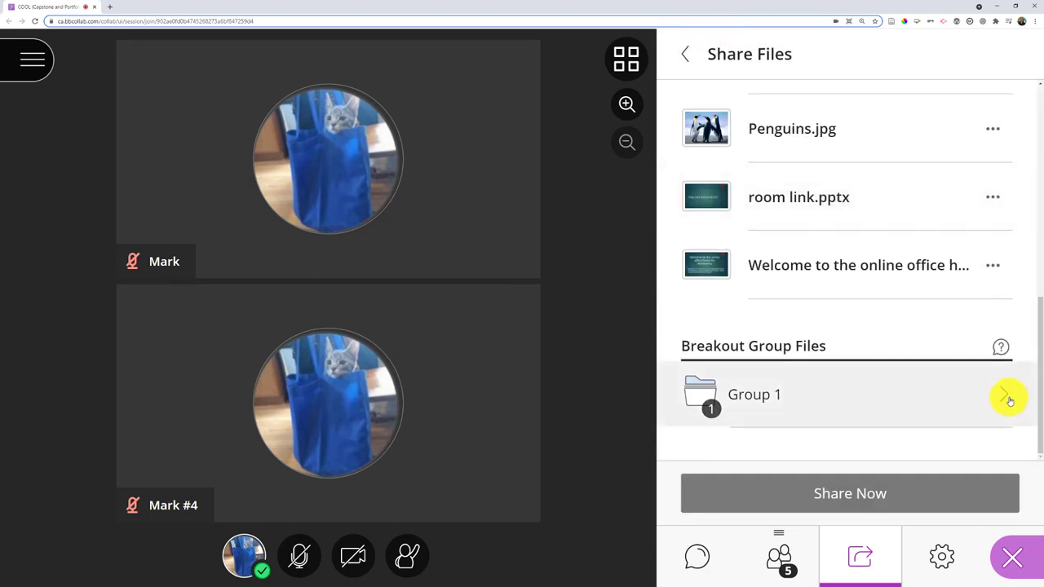
Step: Share 'VC audio and chat(1).png' from the Group 1 folder in the main room
click(1009, 398)
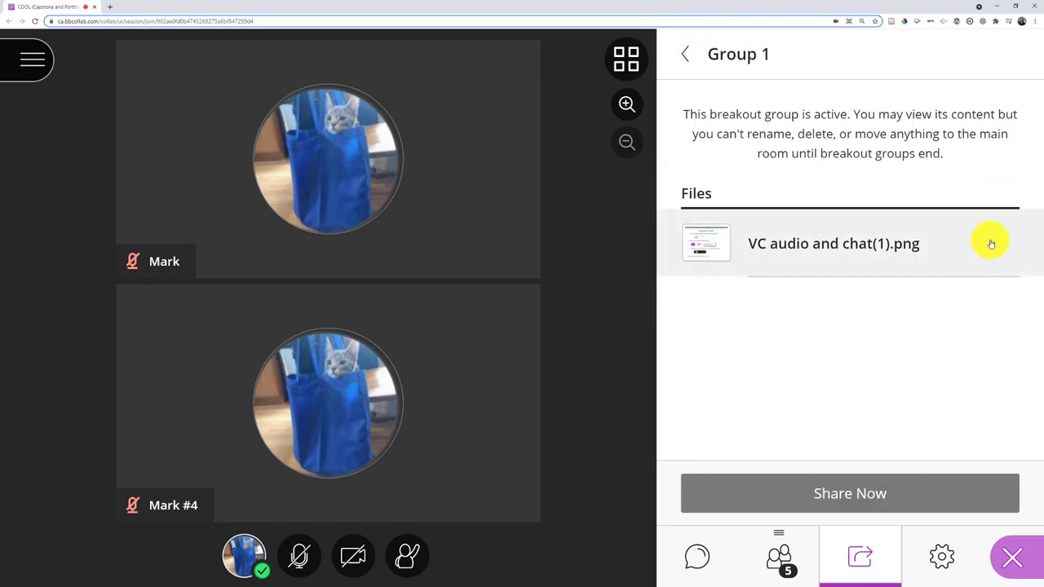
mouse_move(904, 259)
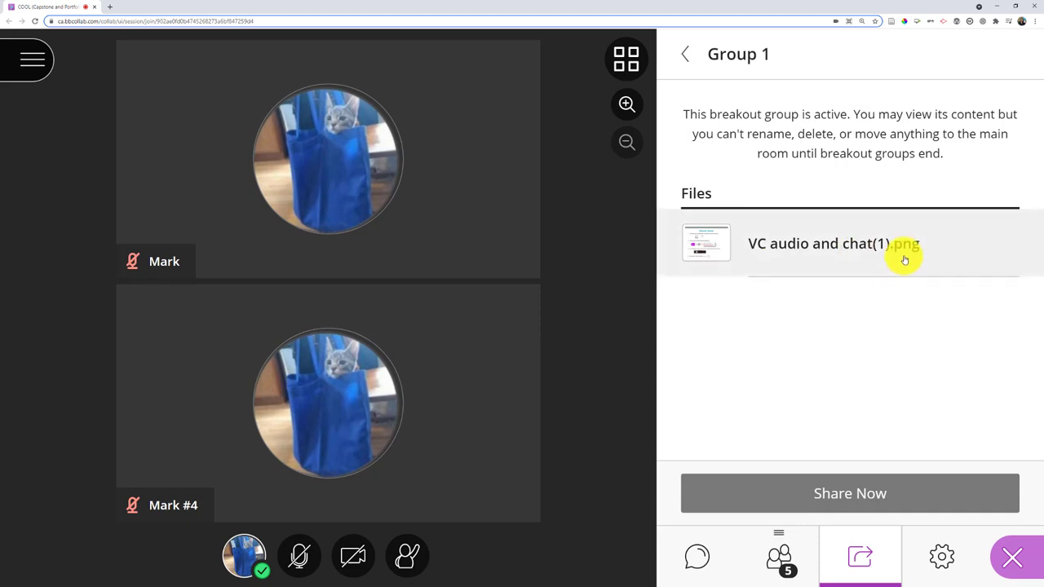
mouse_move(771, 400)
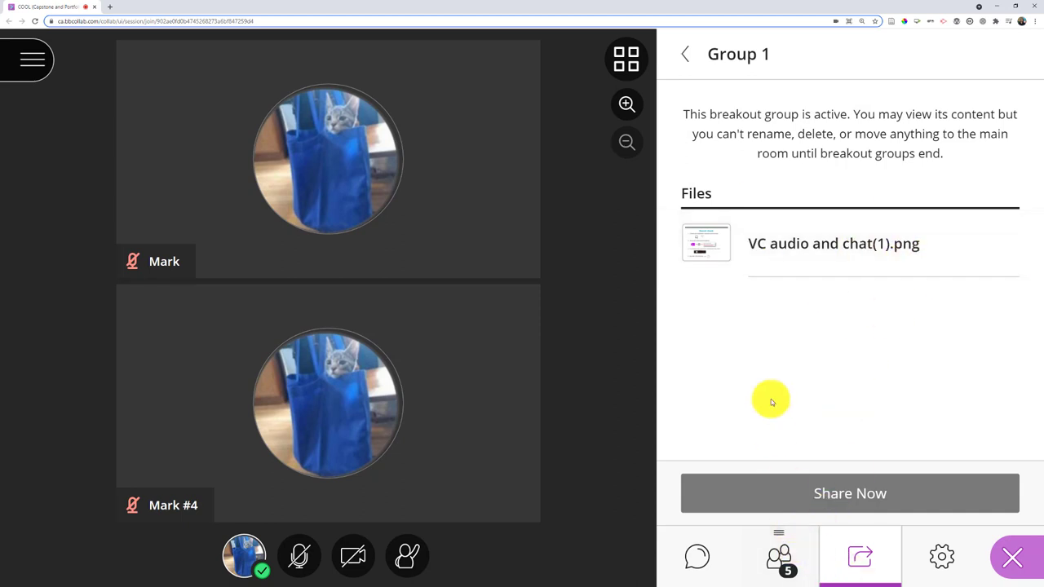
mouse_move(815, 243)
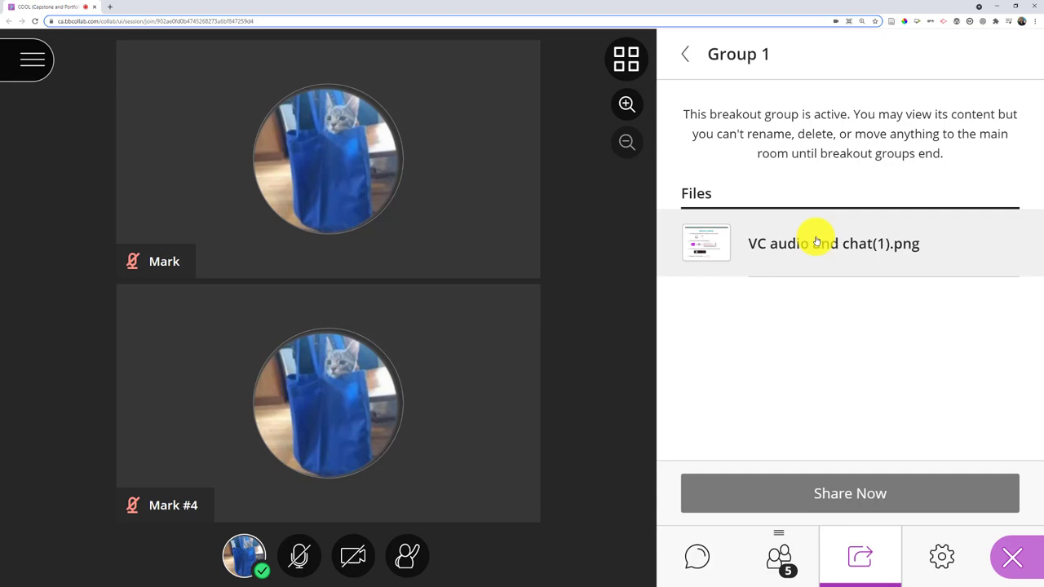
click(849, 493)
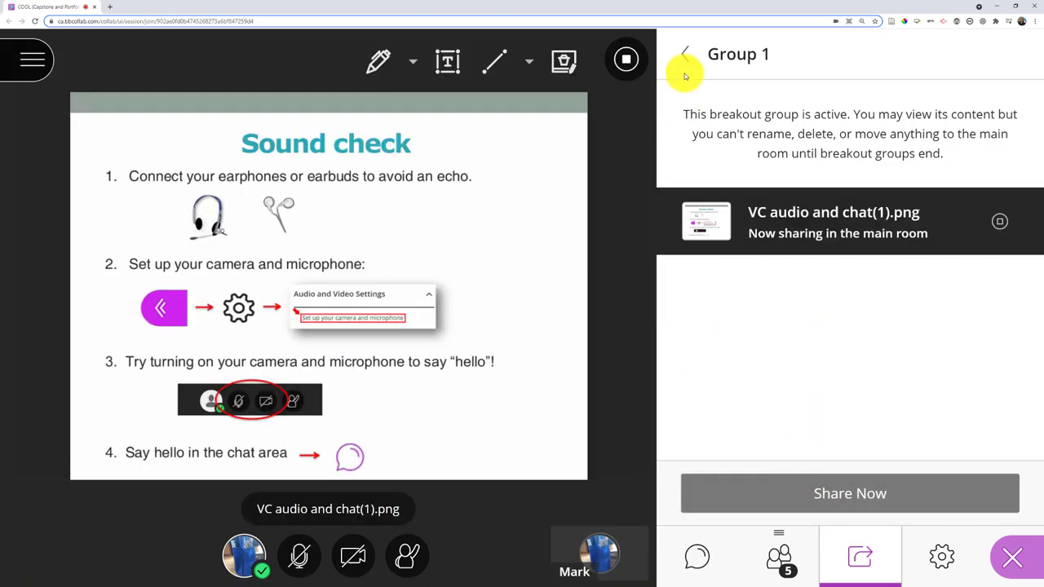
mouse_move(779, 557)
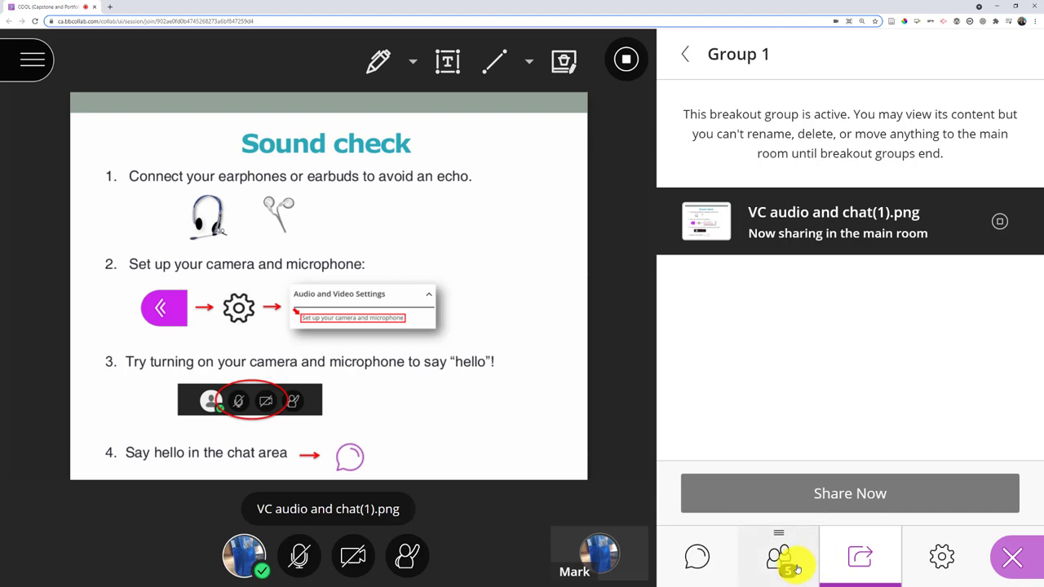
Step: Stop presenting Group 1's image and locate 'Group 1 - VC audio and chat(1)' in Main Room Files
click(860, 557)
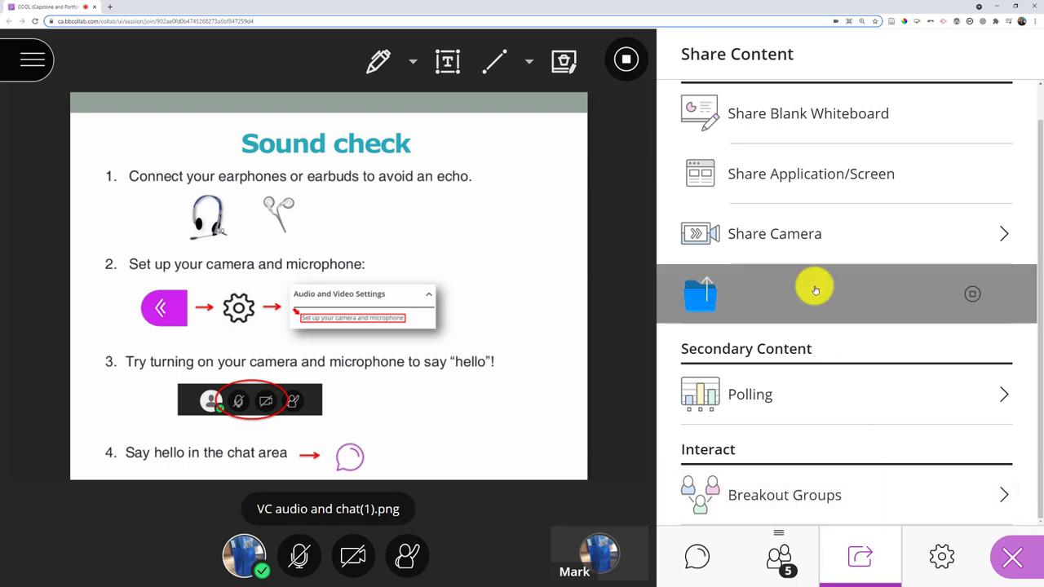
click(700, 293)
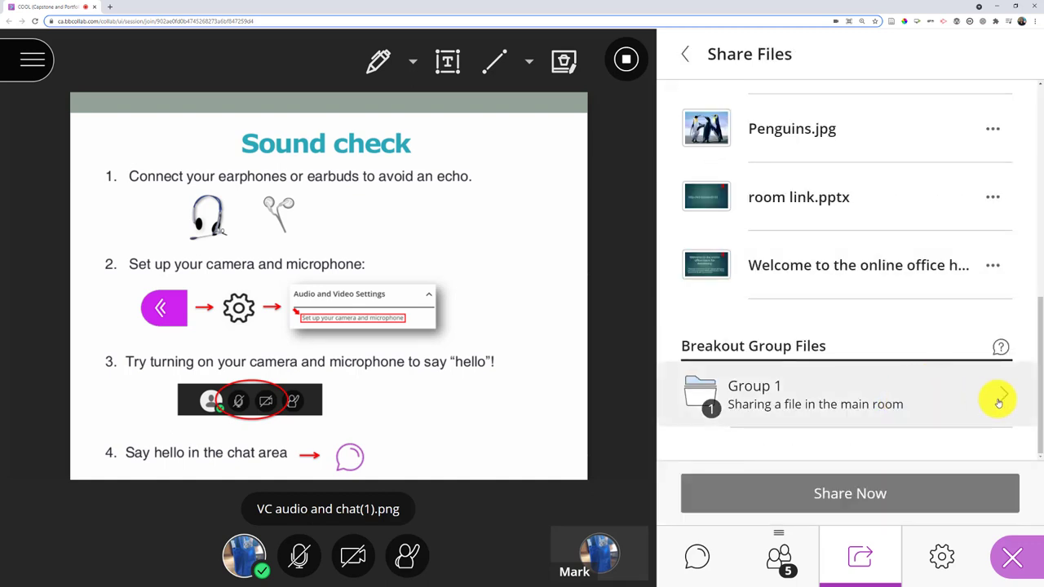
click(997, 399)
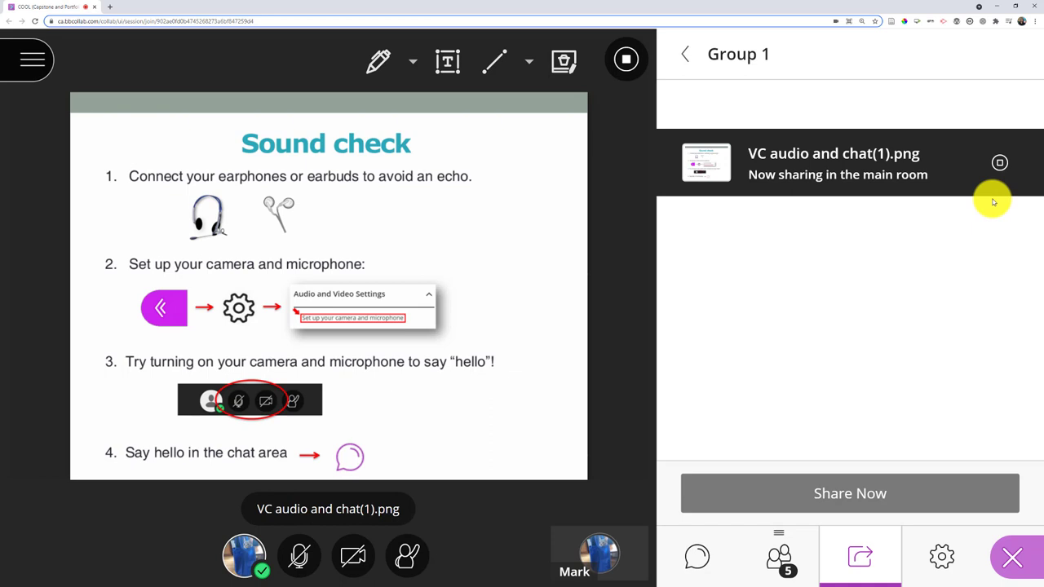
click(999, 184)
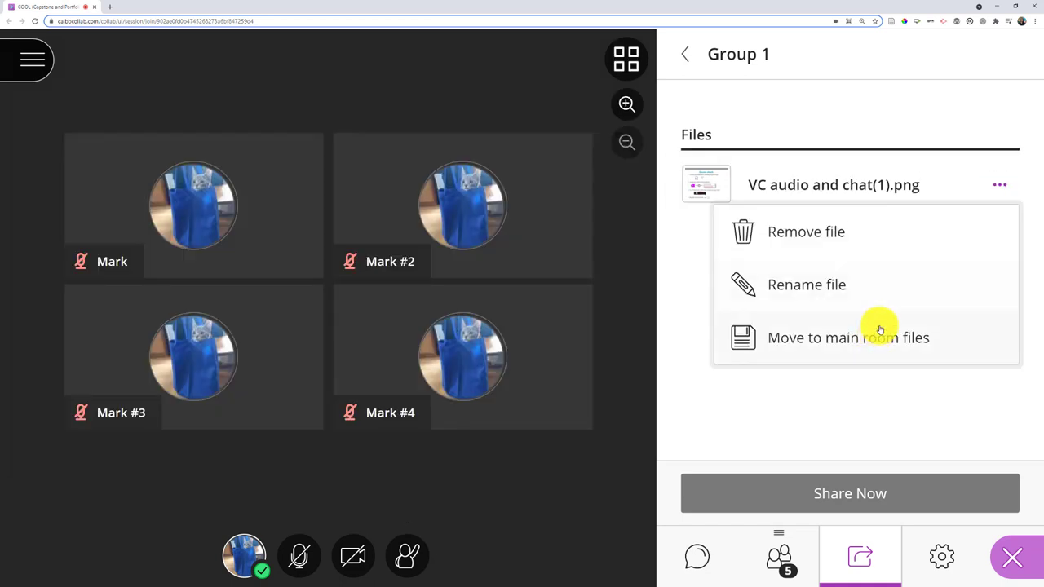
click(847, 337)
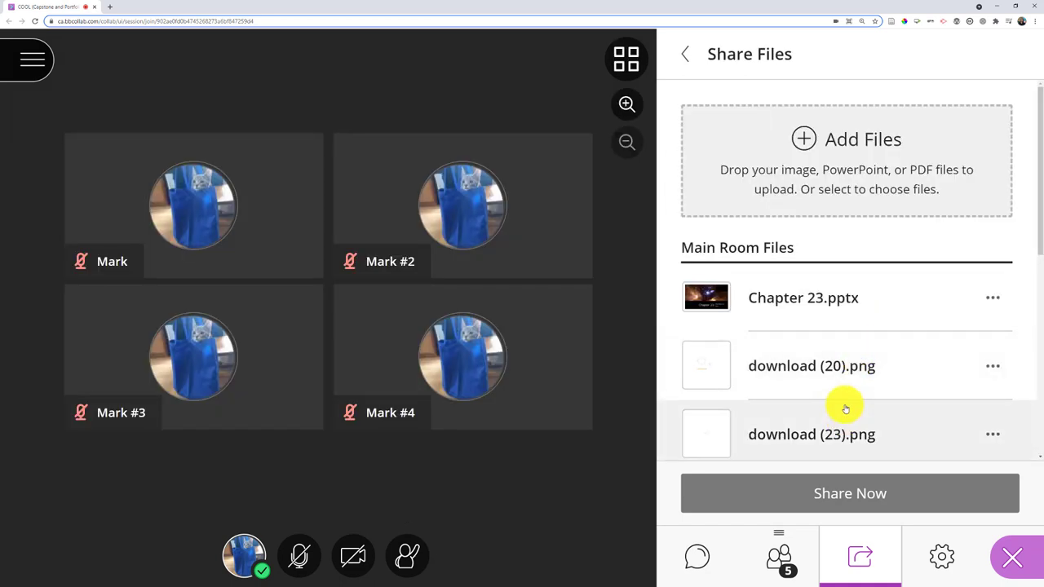
scroll(down, 3)
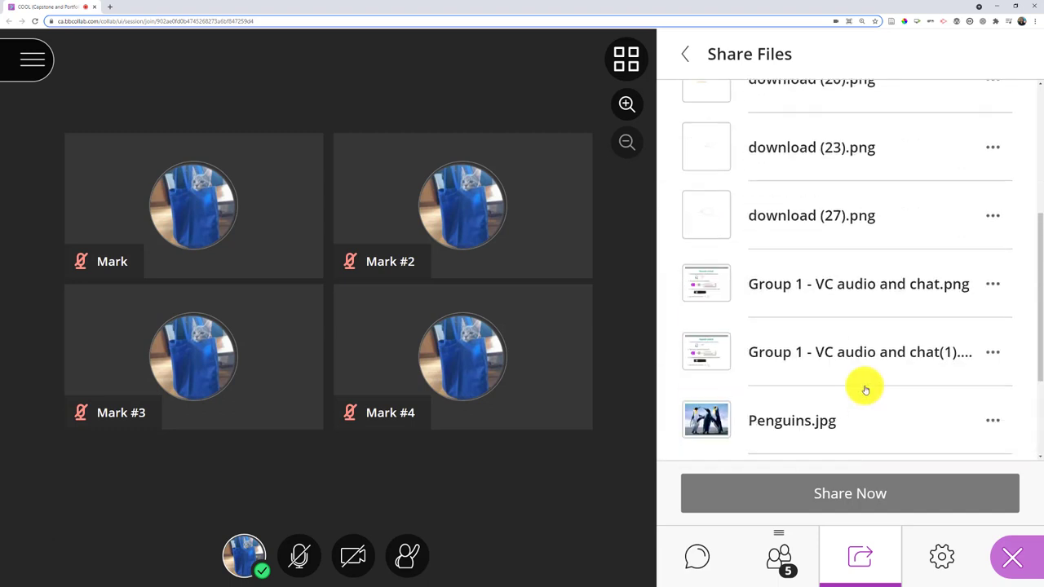
mouse_move(642, 377)
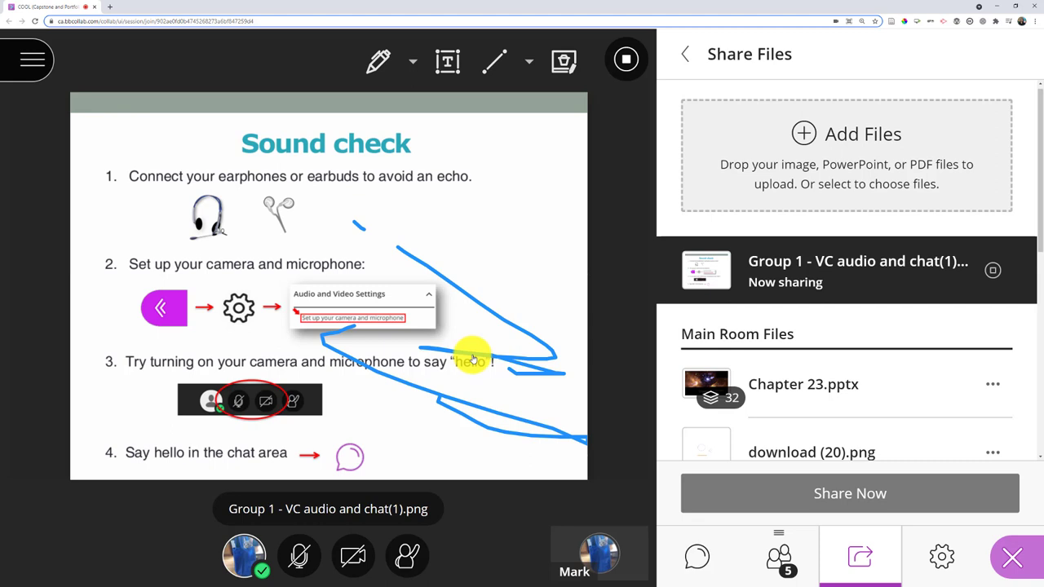
mouse_move(485, 369)
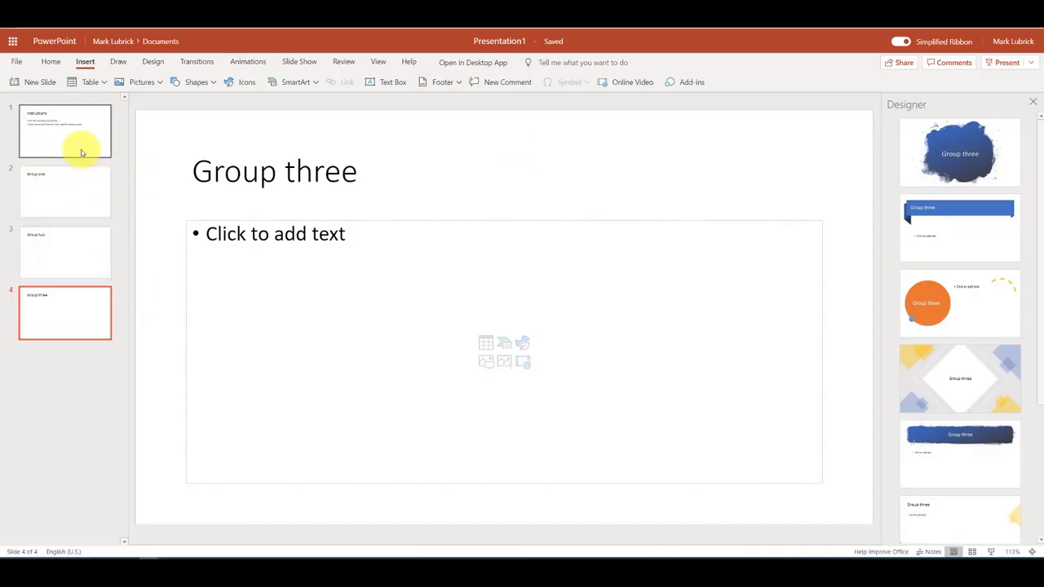
Step: View the Instructions slide, then the Group one slide, and start sharing the presentation
click(64, 131)
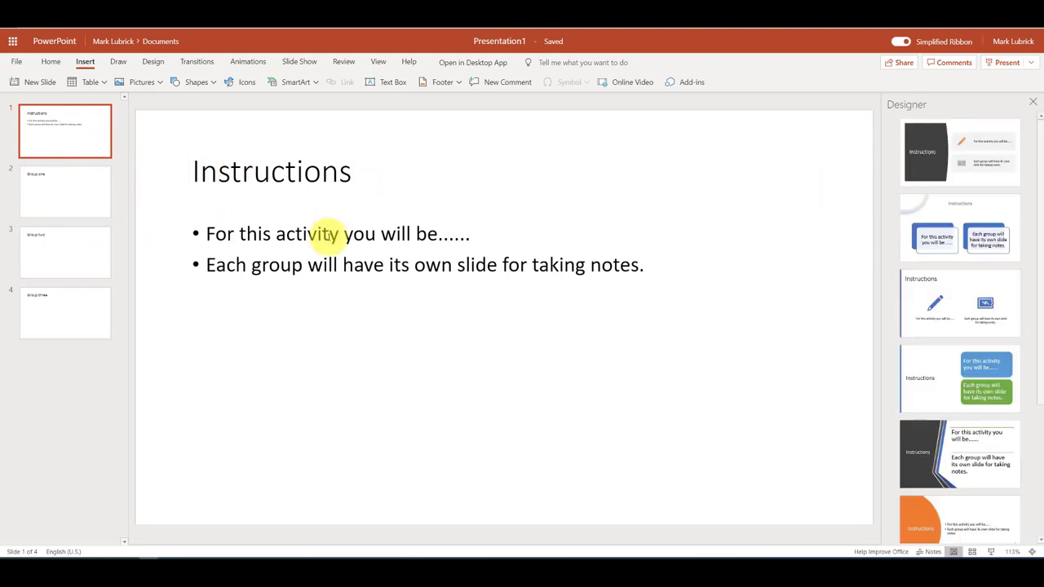
mouse_move(328, 289)
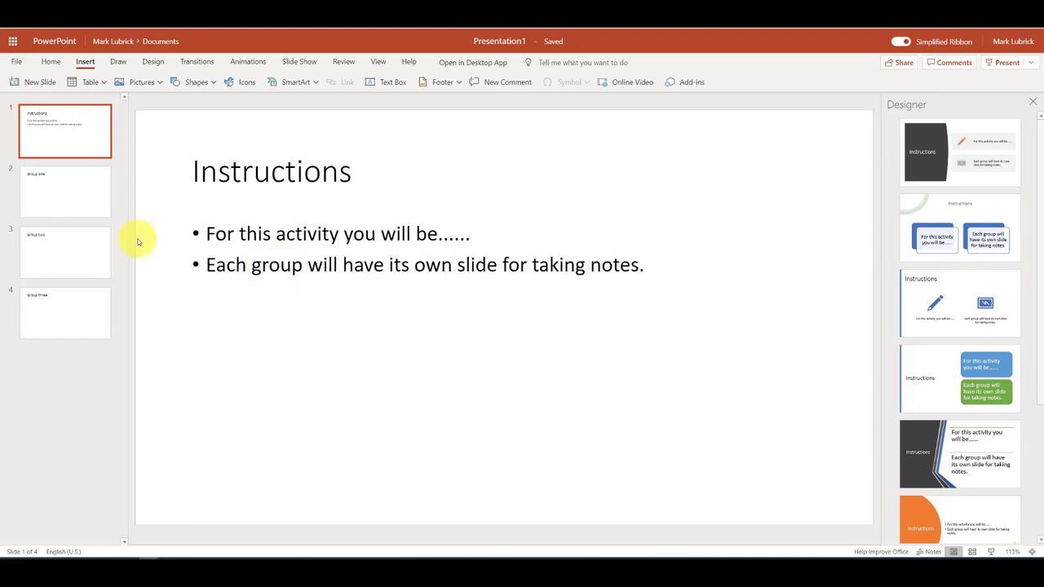
mouse_move(78, 192)
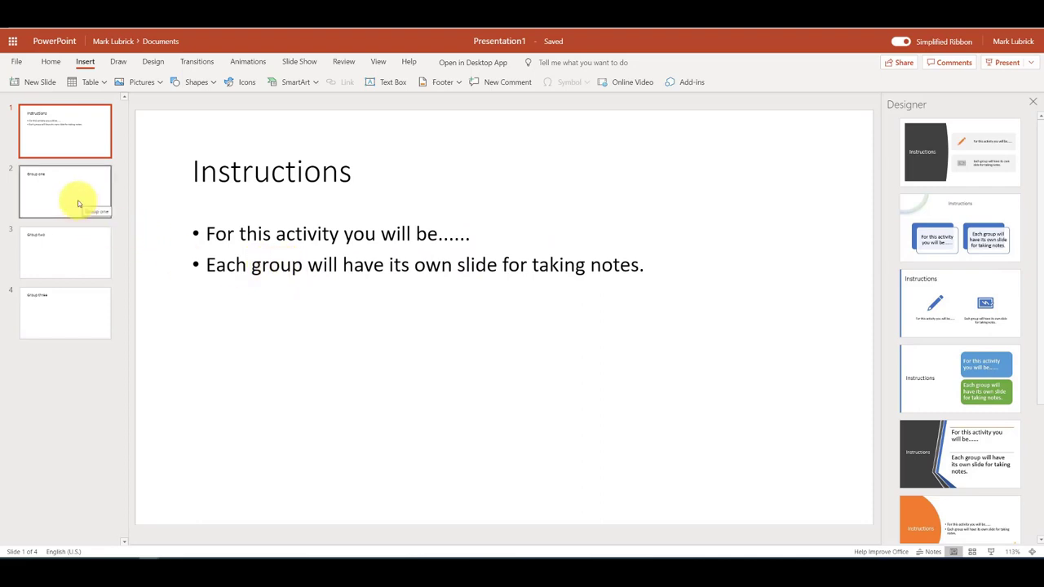
click(64, 192)
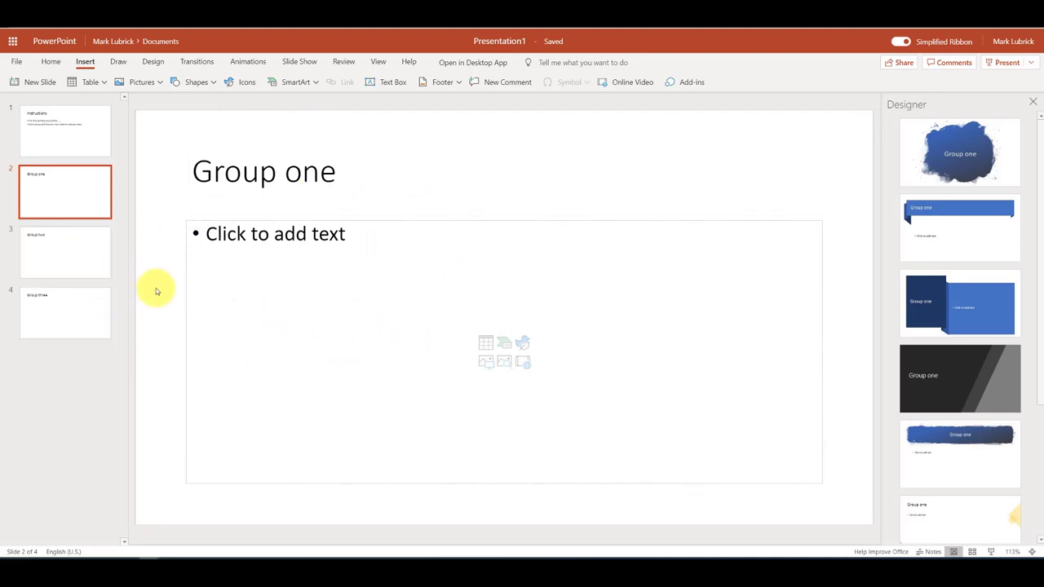
mouse_move(404, 299)
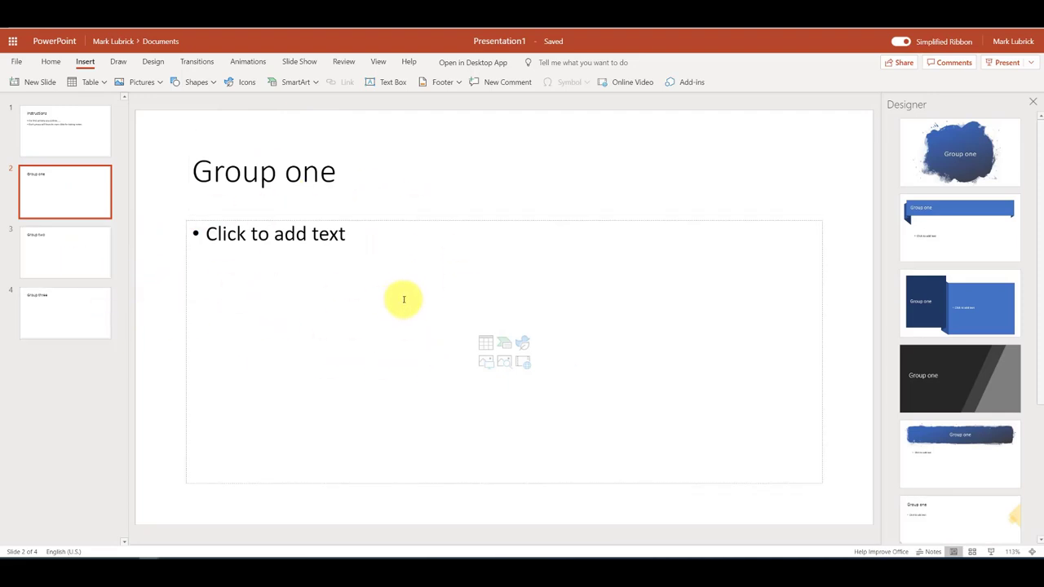
mouse_move(471, 277)
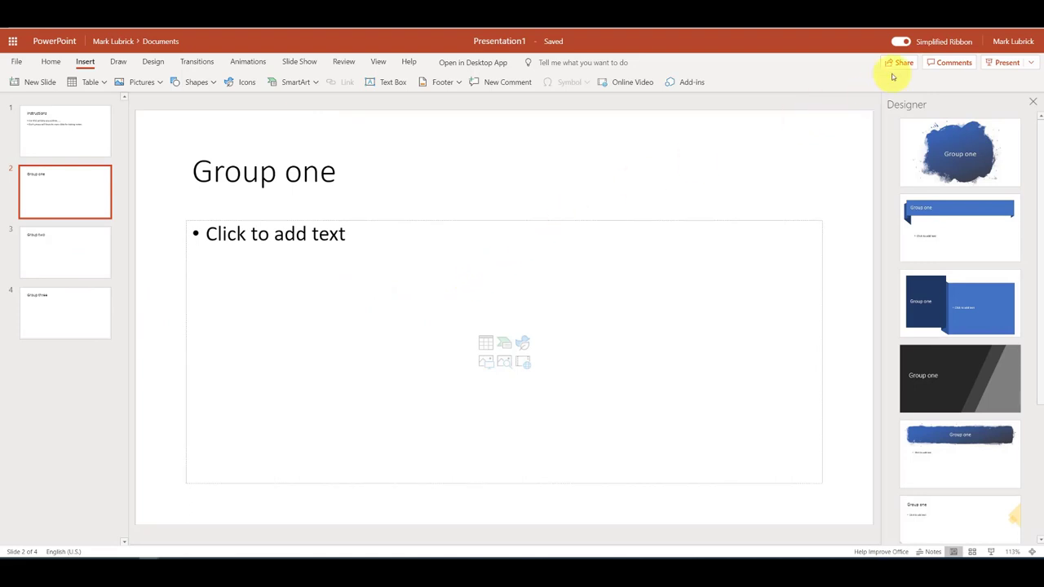
click(897, 62)
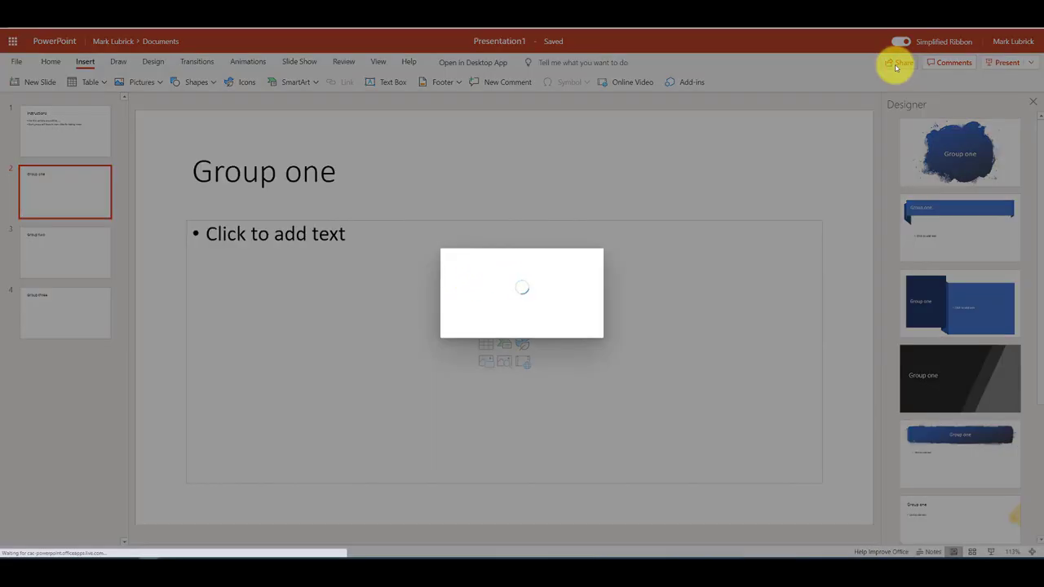
Step: Set the link to 'Anyone with the link' with editing allowed, then copy it
click(897, 62)
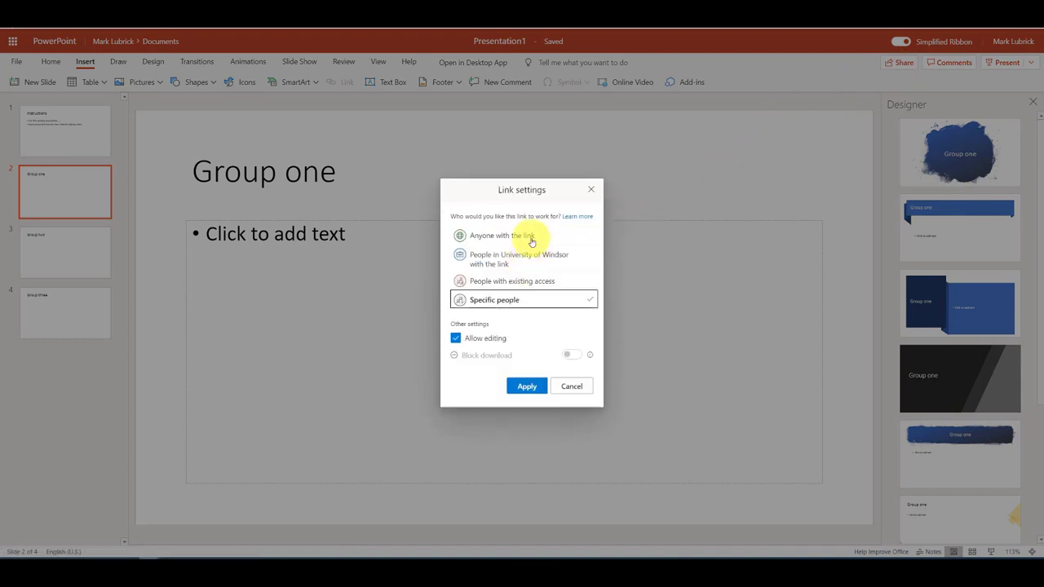
click(503, 235)
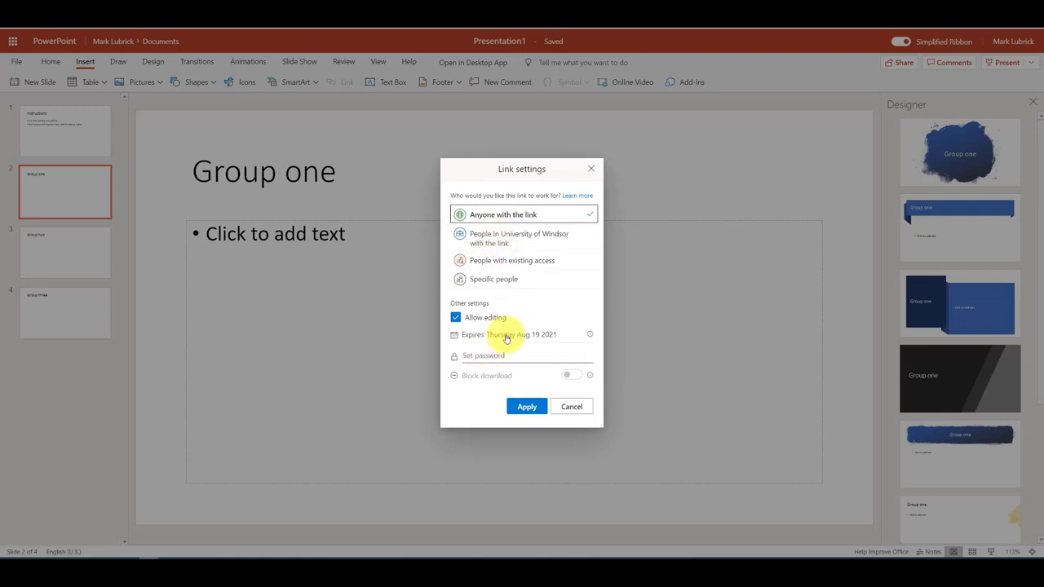
click(526, 406)
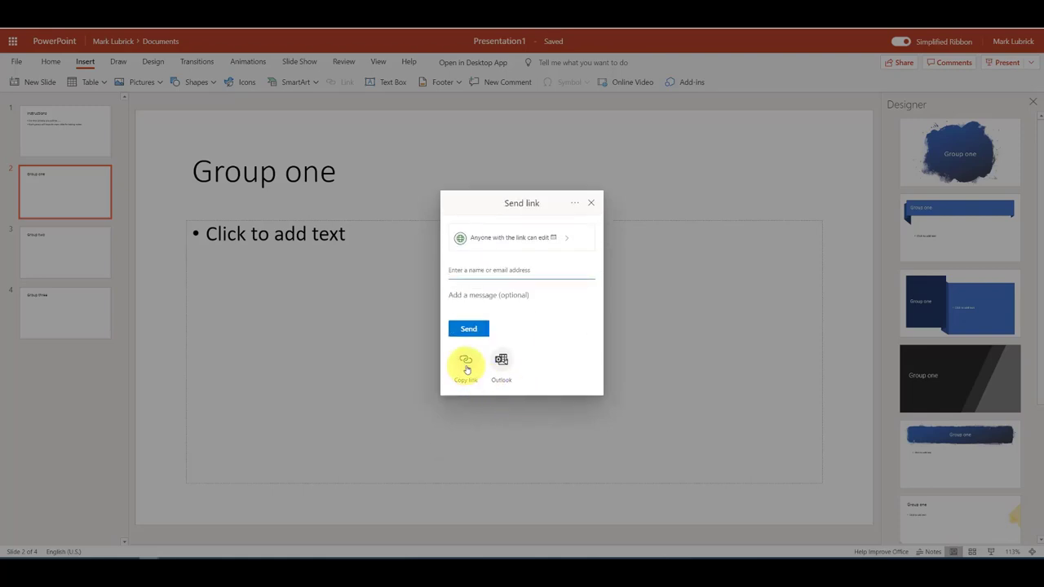
click(465, 363)
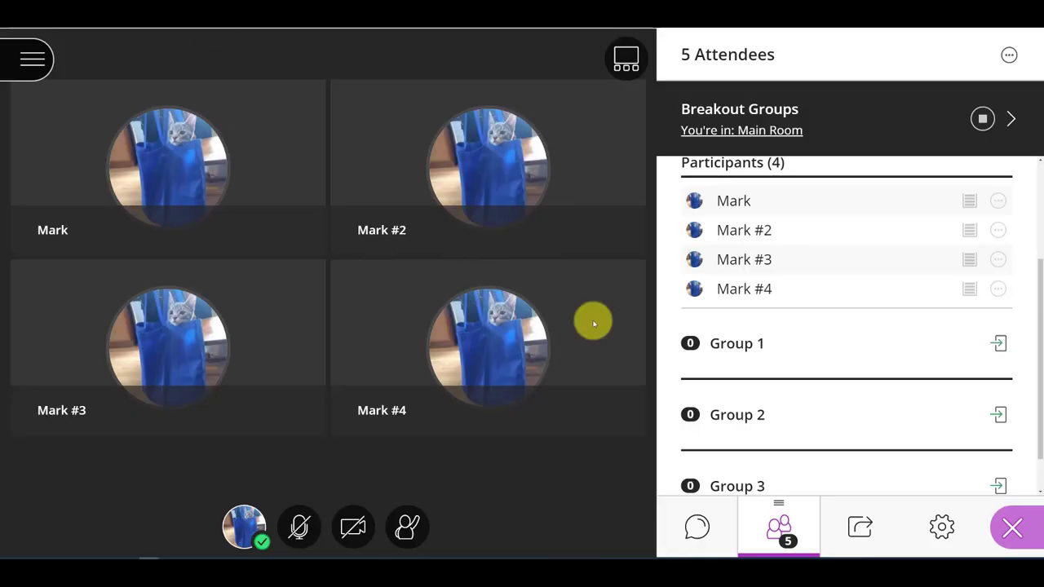
mouse_move(750, 39)
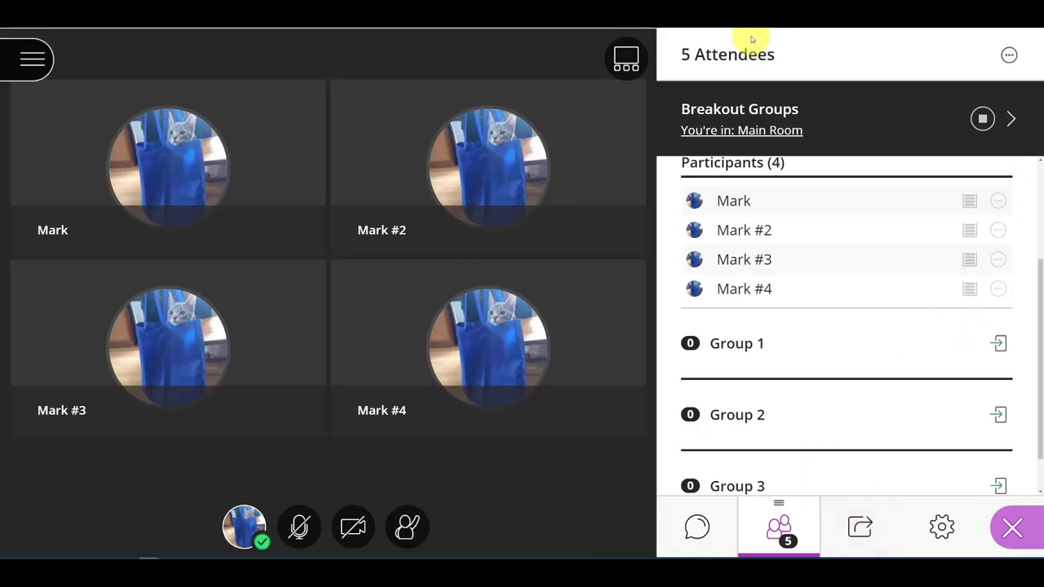
mouse_move(730, 526)
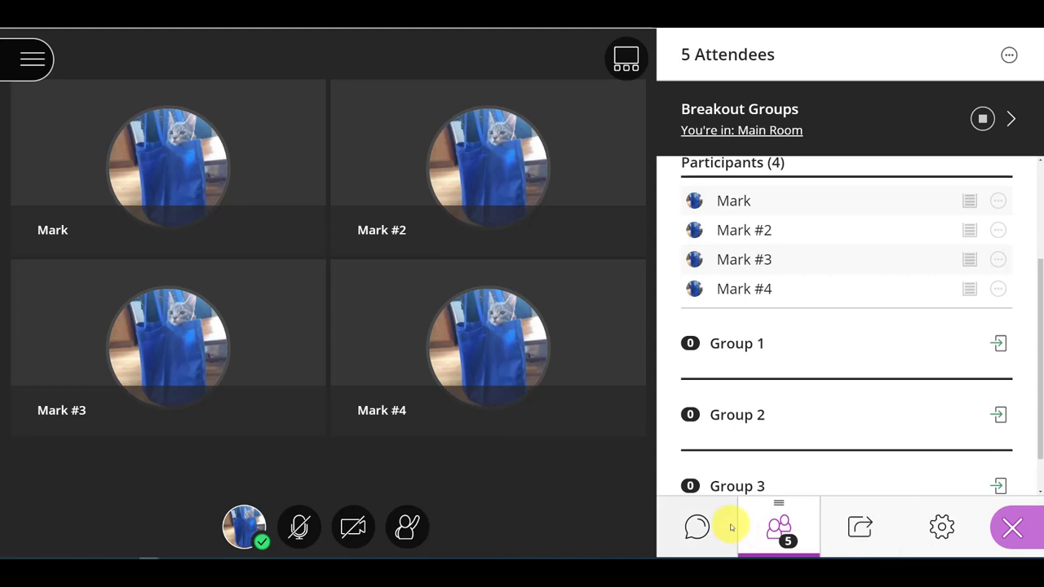
Step: Send the copied PowerPoint edit link in the Everyone chat
click(697, 527)
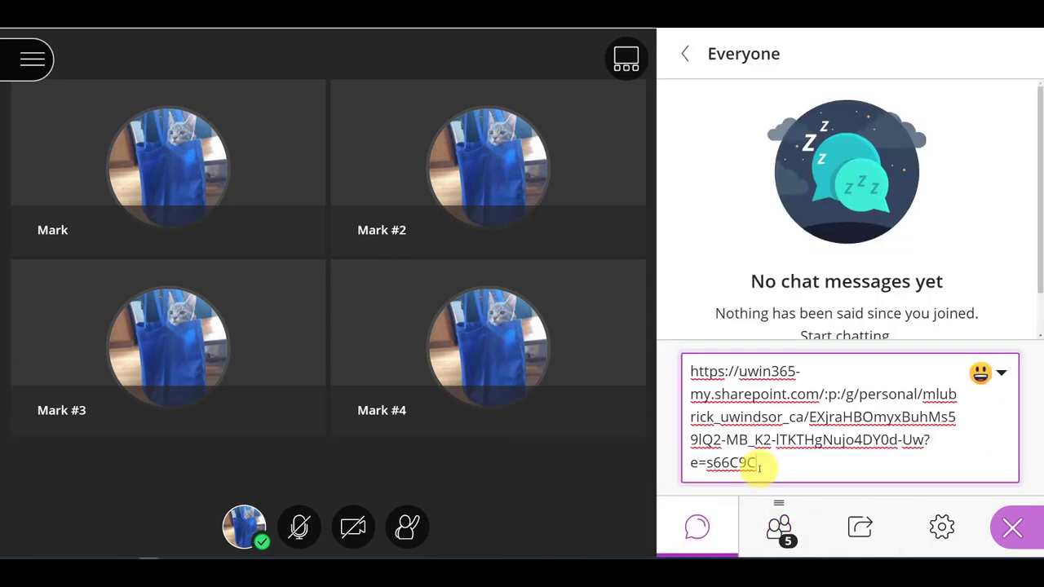
key(Return)
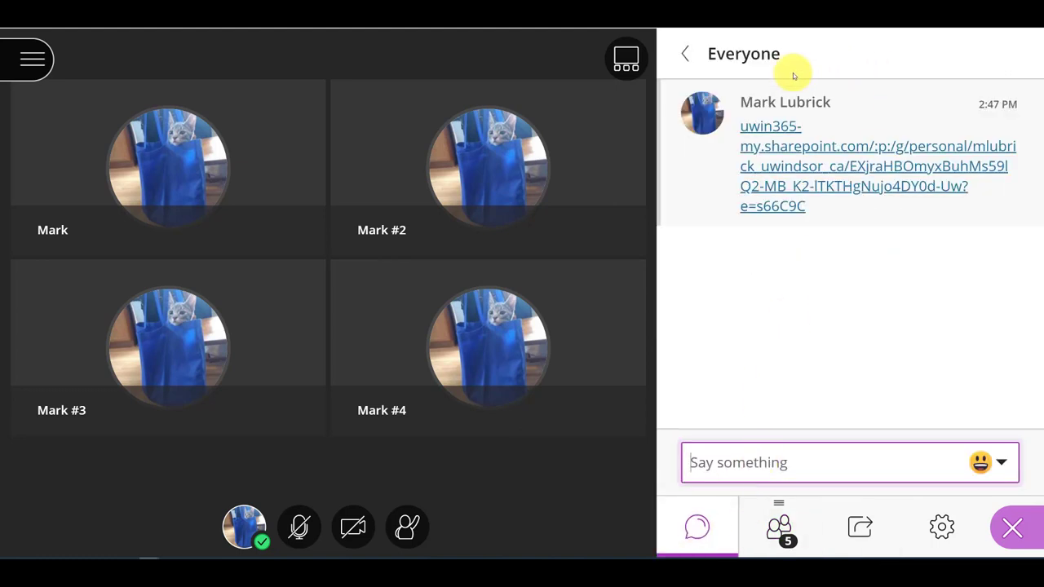
mouse_move(872, 269)
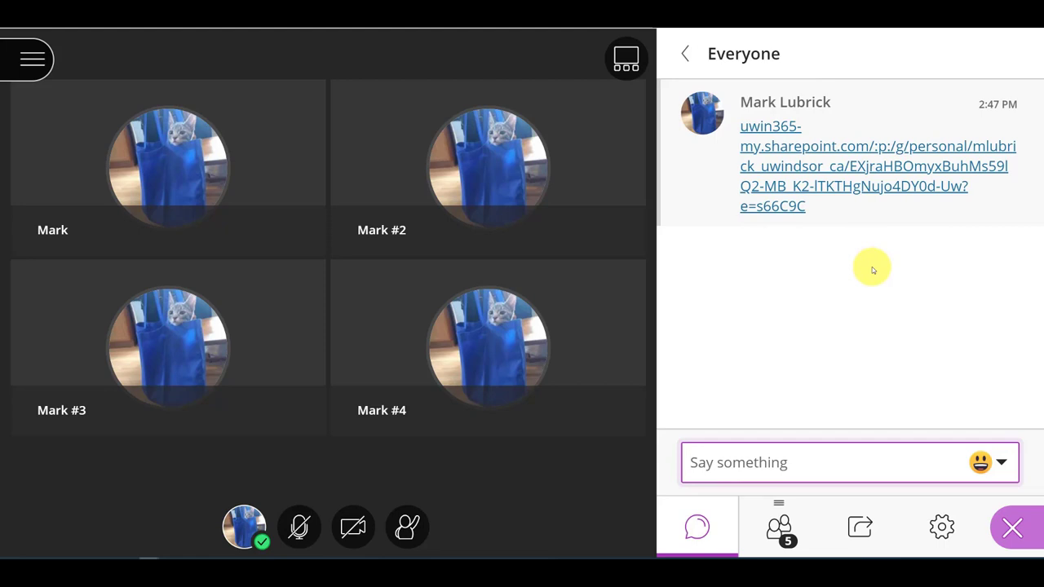
mouse_move(871, 428)
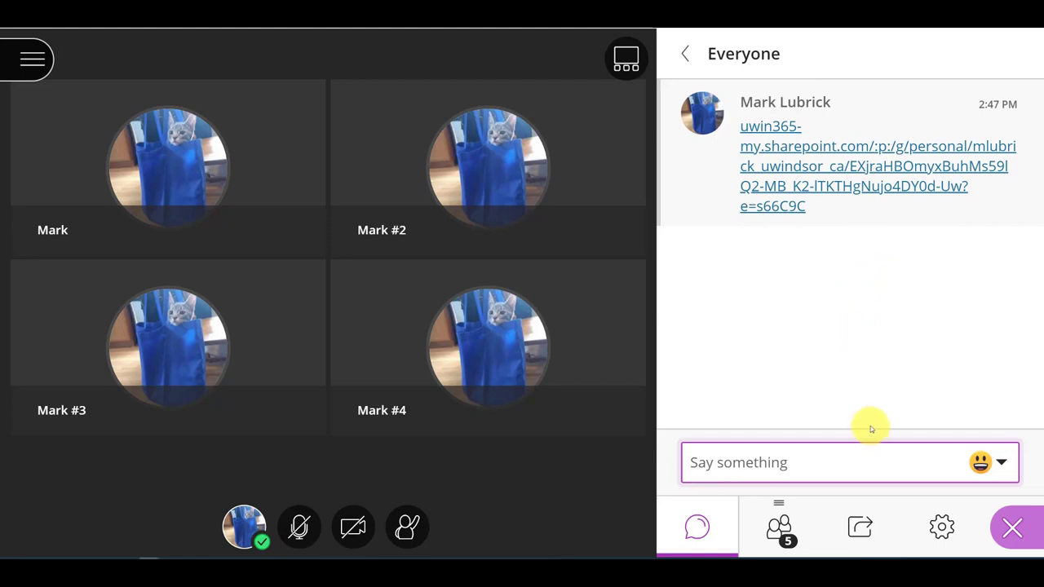
mouse_move(855, 380)
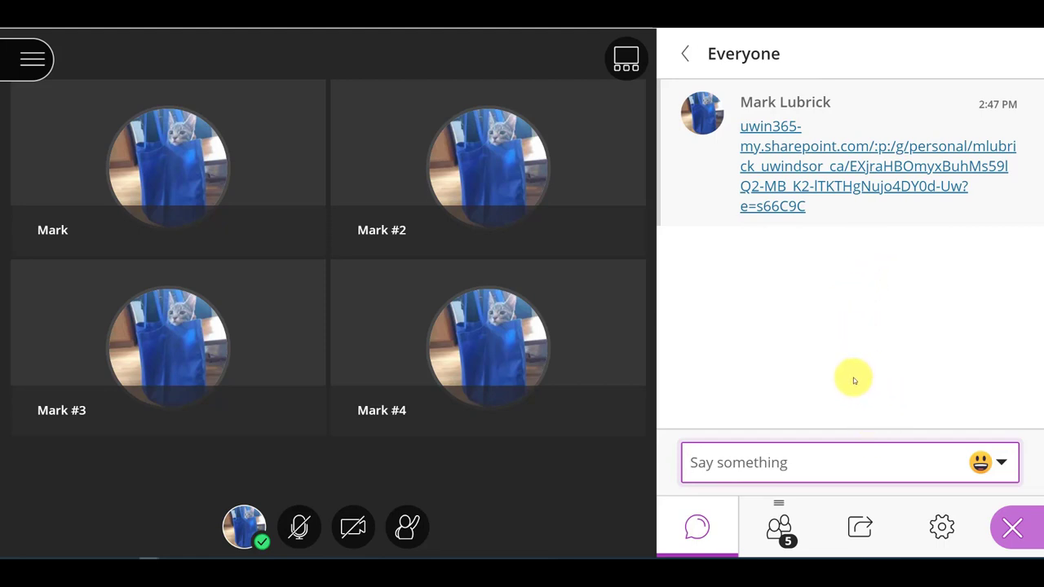
mouse_move(854, 379)
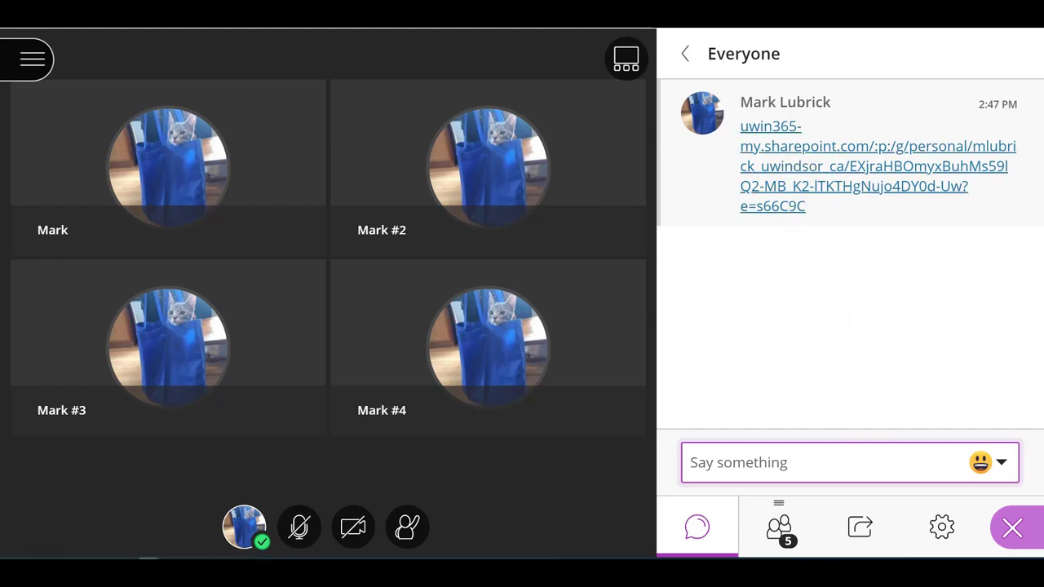
mouse_move(764, 265)
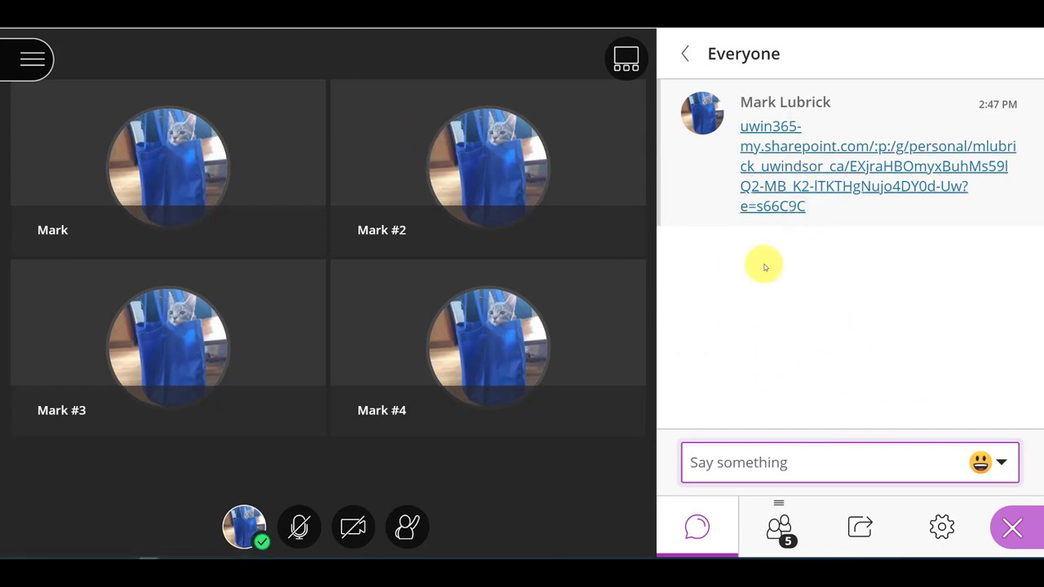